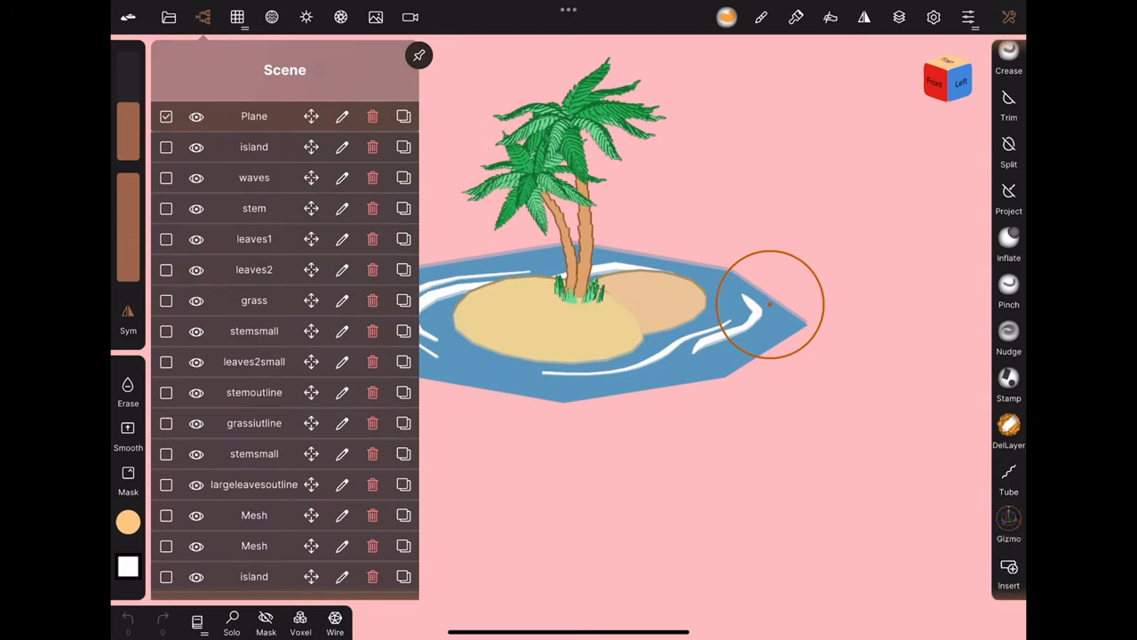
Bake the scene transforms so leaves2small has zero translation and rotation, then show island(1)'s project options
click(1009, 523)
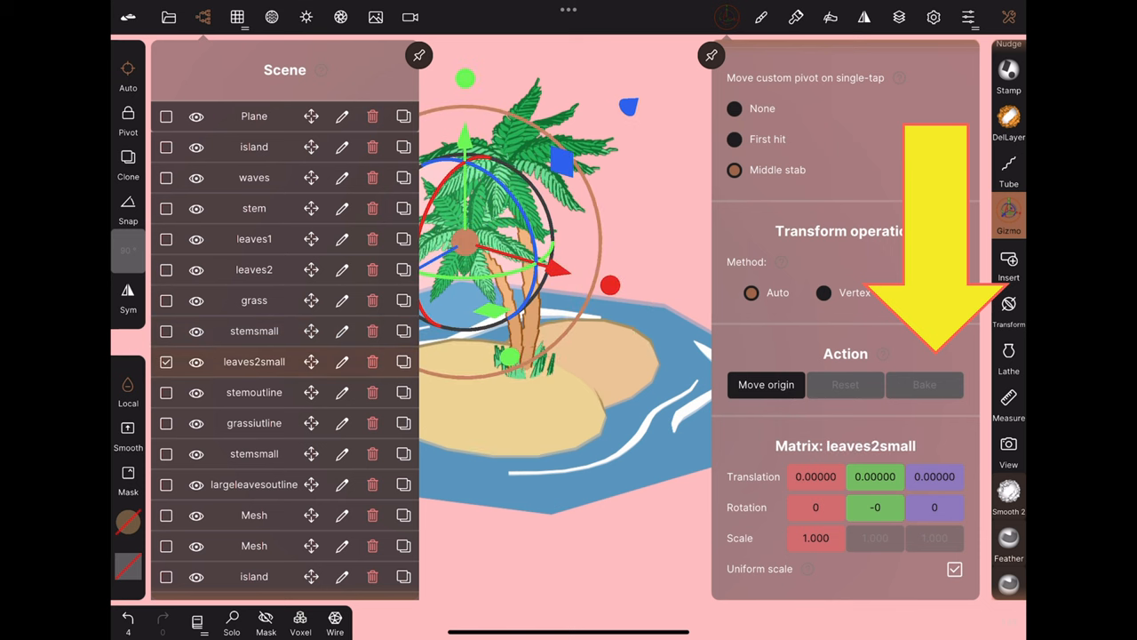
click(254, 453)
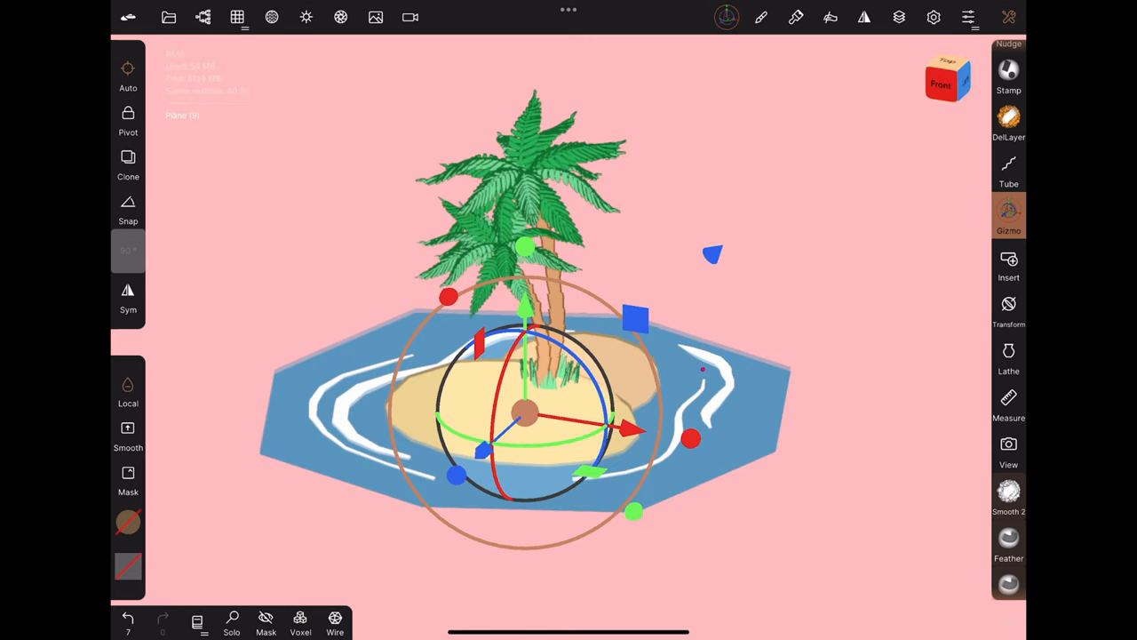
click(168, 17)
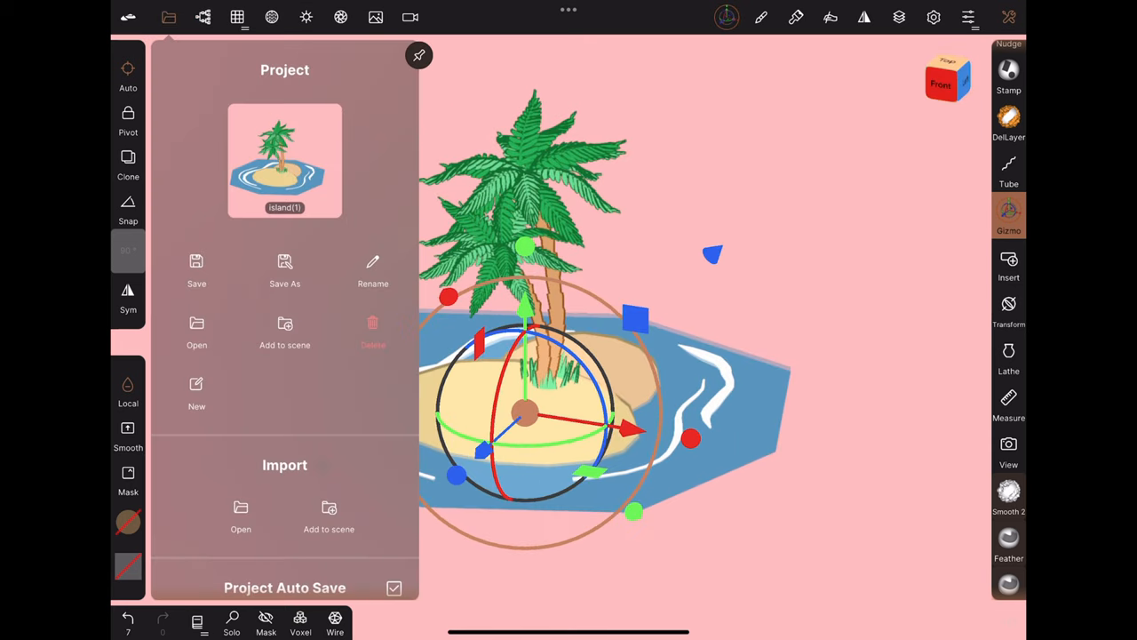